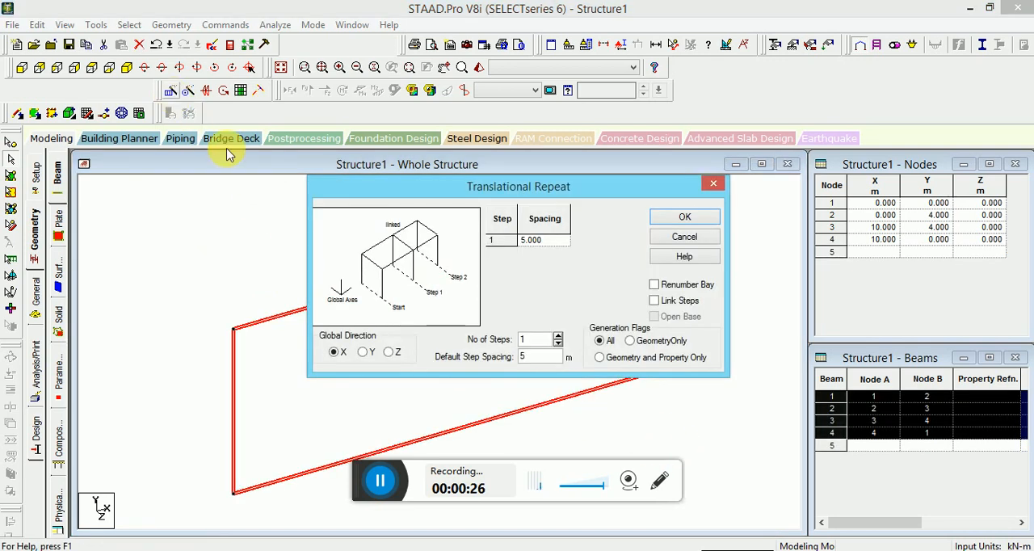
Step: Translationally repeat the frame along Global Z, 1 linked step of 5 m
left_click(388, 352)
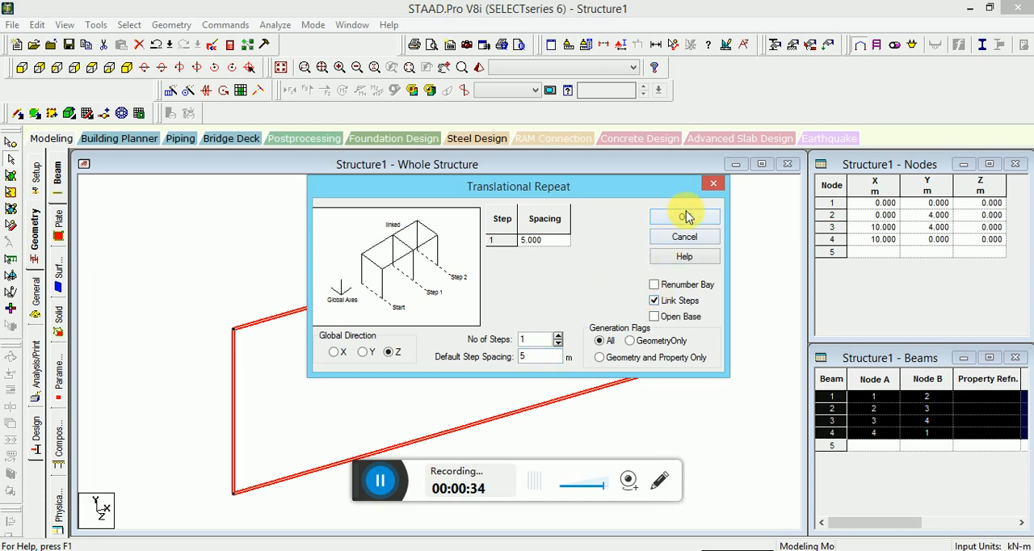
left_click(685, 216)
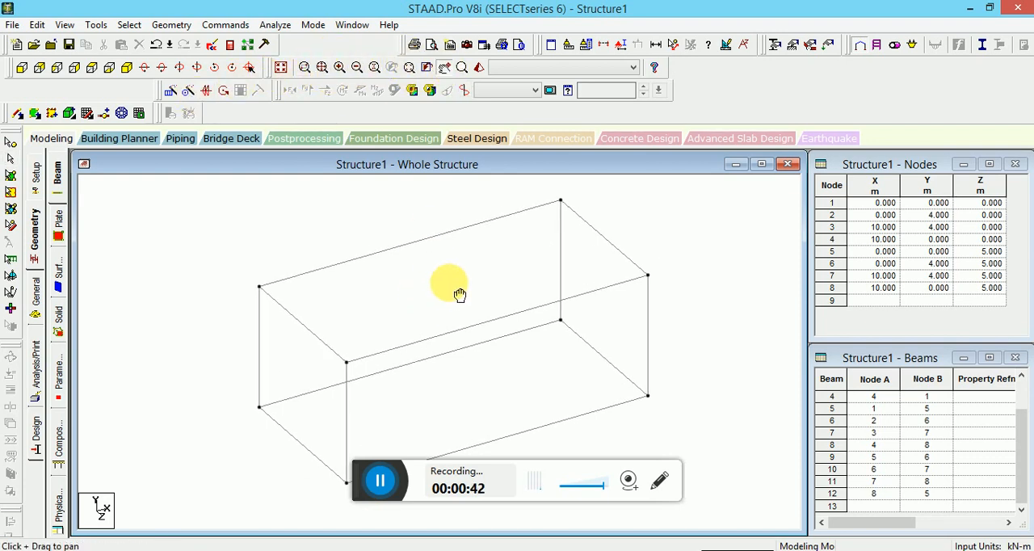
left_click_drag(459, 295, 432, 297)
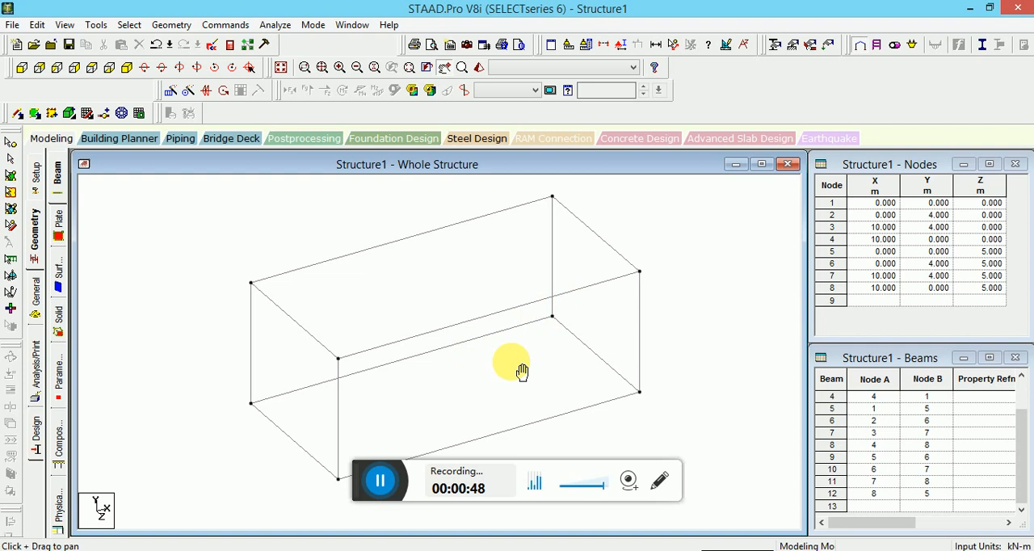
mouse_move(566, 117)
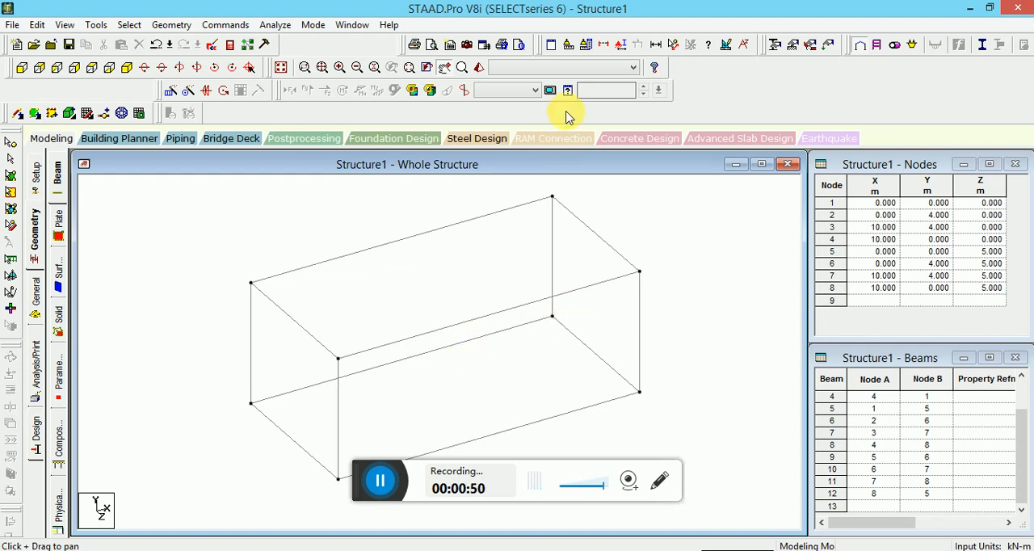
mouse_move(601, 272)
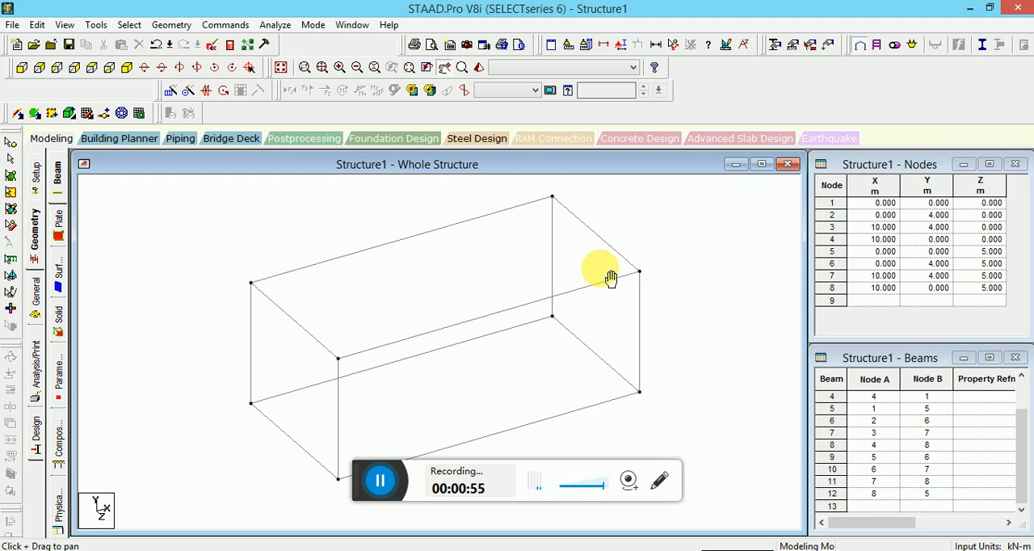
mouse_move(226, 235)
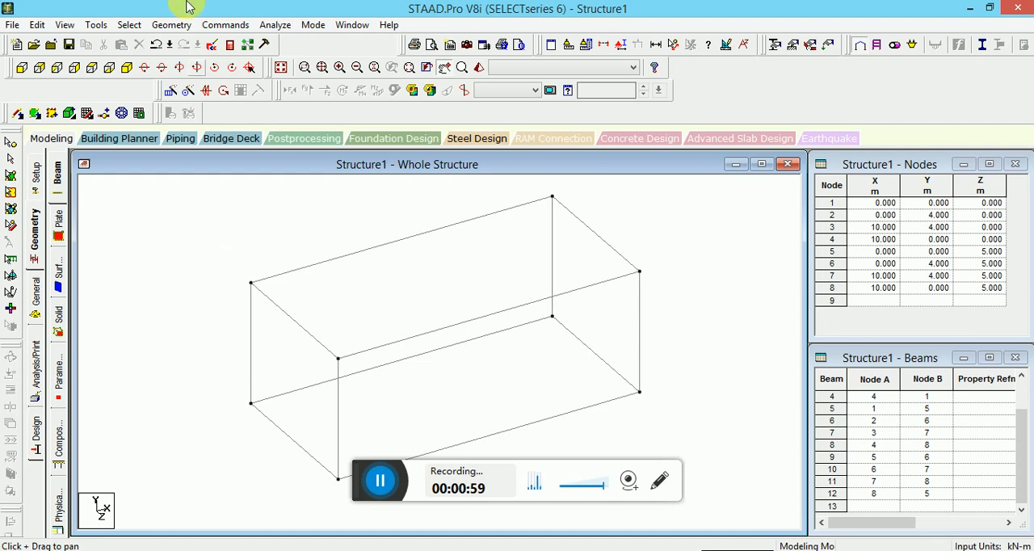
mouse_move(158, 210)
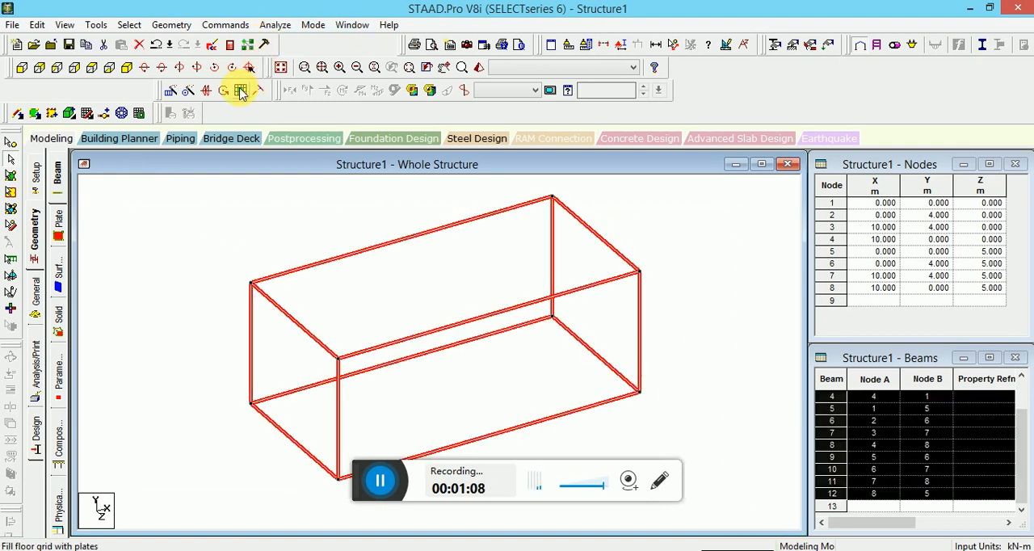
mouse_move(241, 91)
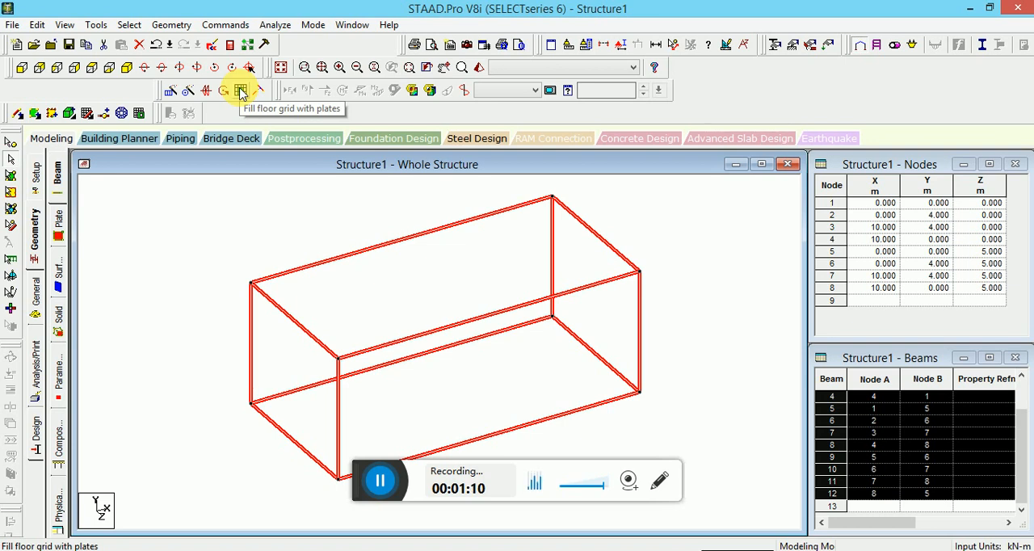
Step: Fill the six box faces with plates, then delete the twelve beams
left_click(239, 91)
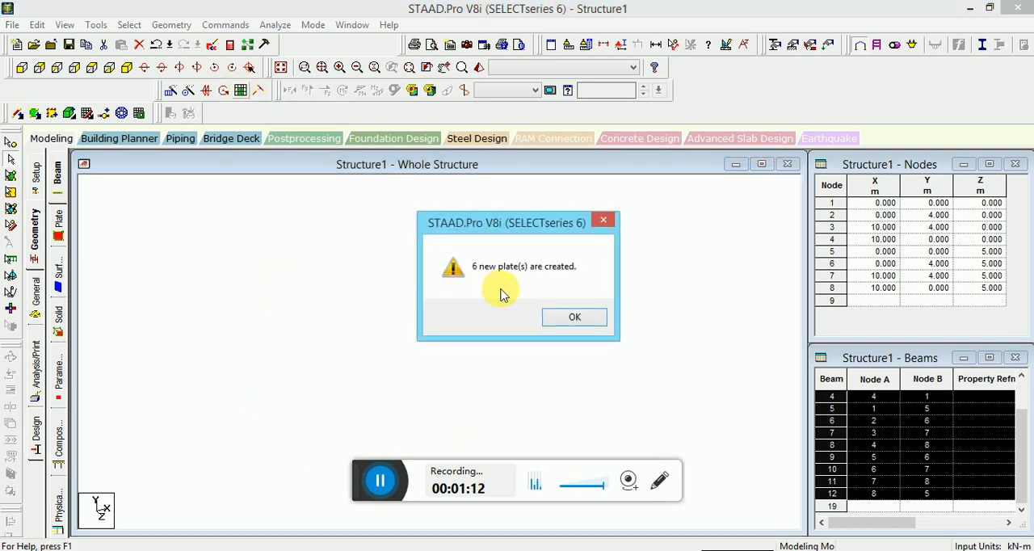
left_click(575, 317)
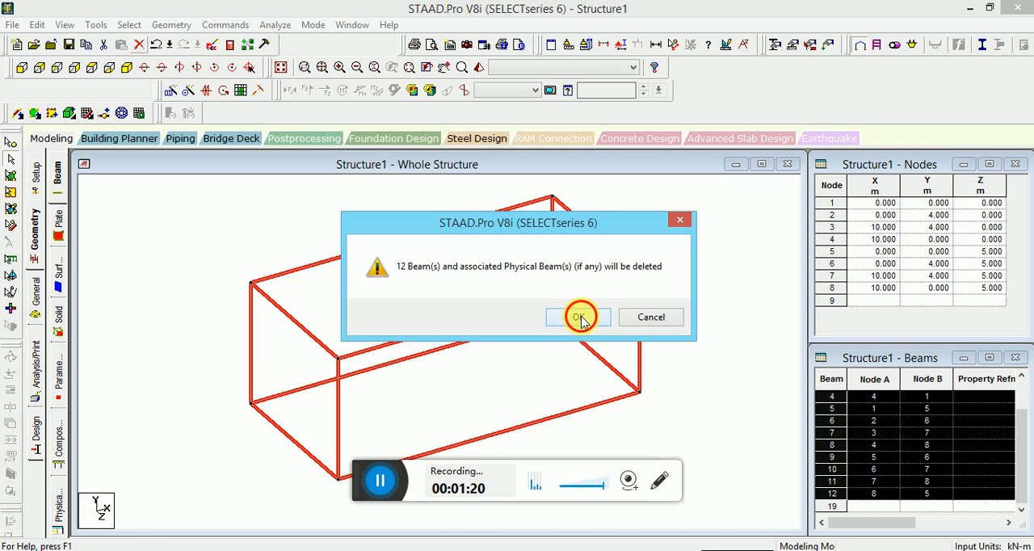
left_click(579, 317)
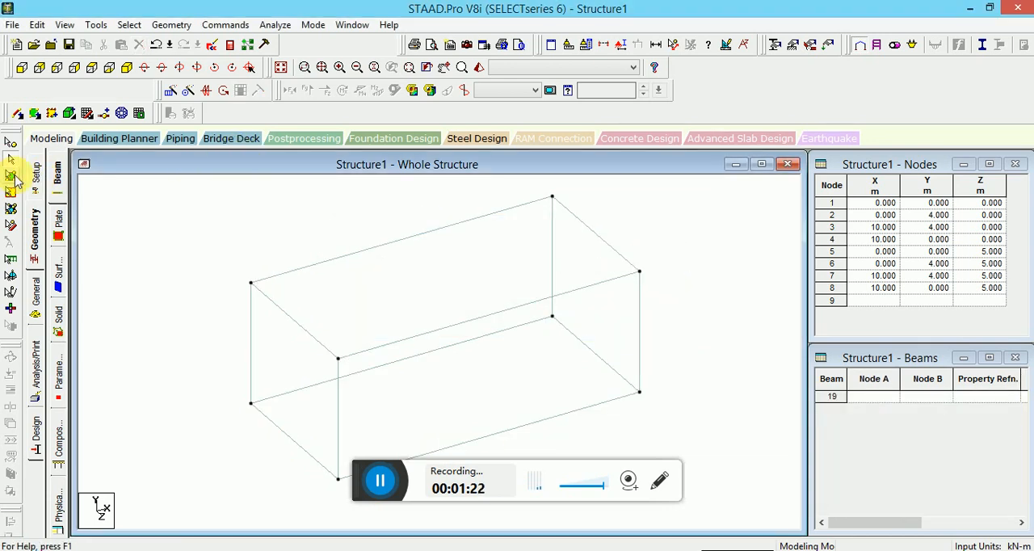
left_click(509, 358)
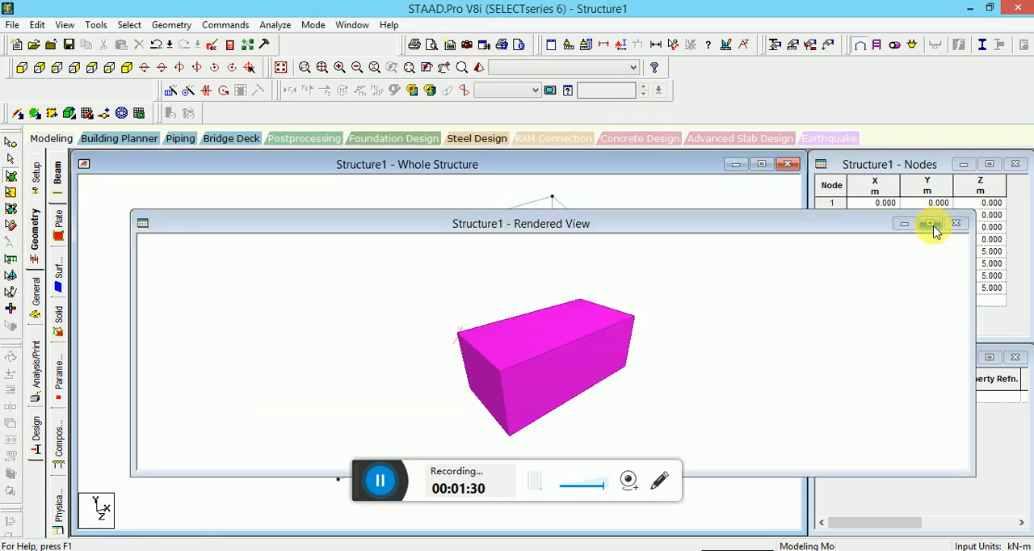
Step: Close the 3D Rendered View of the plate box
left_click(929, 223)
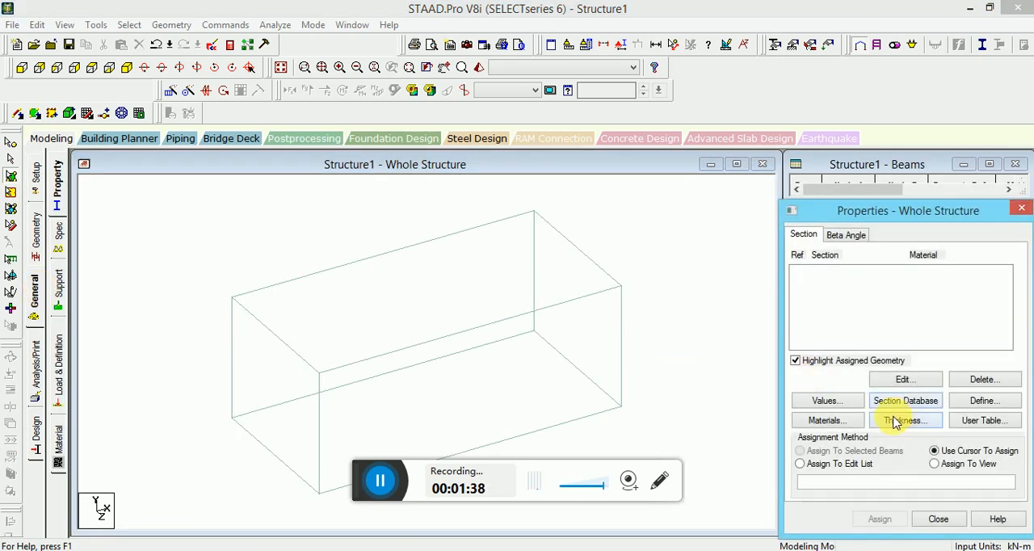
Step: Add a 0.2 m concrete plate thickness and assign it to all plates in view
left_click(905, 420)
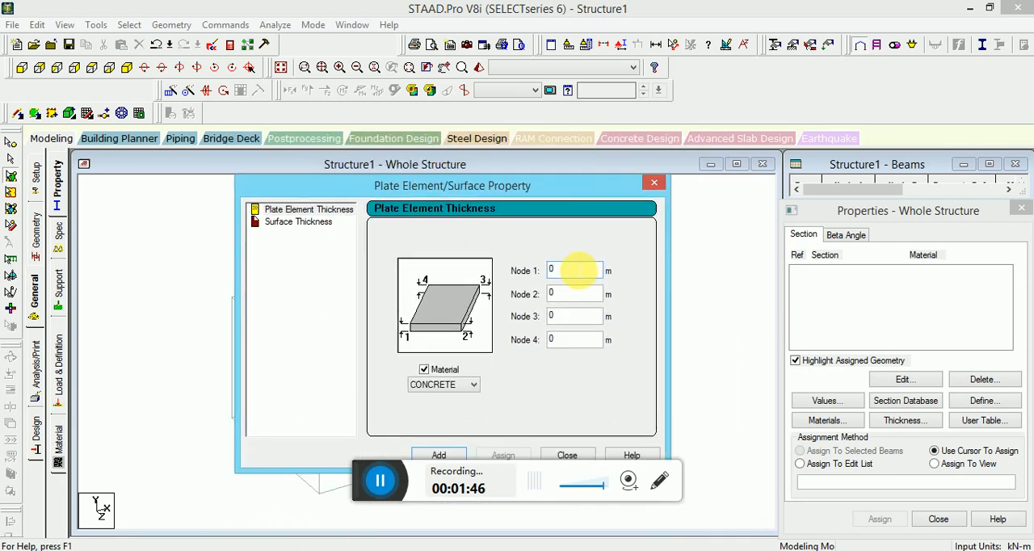
type("0.2")
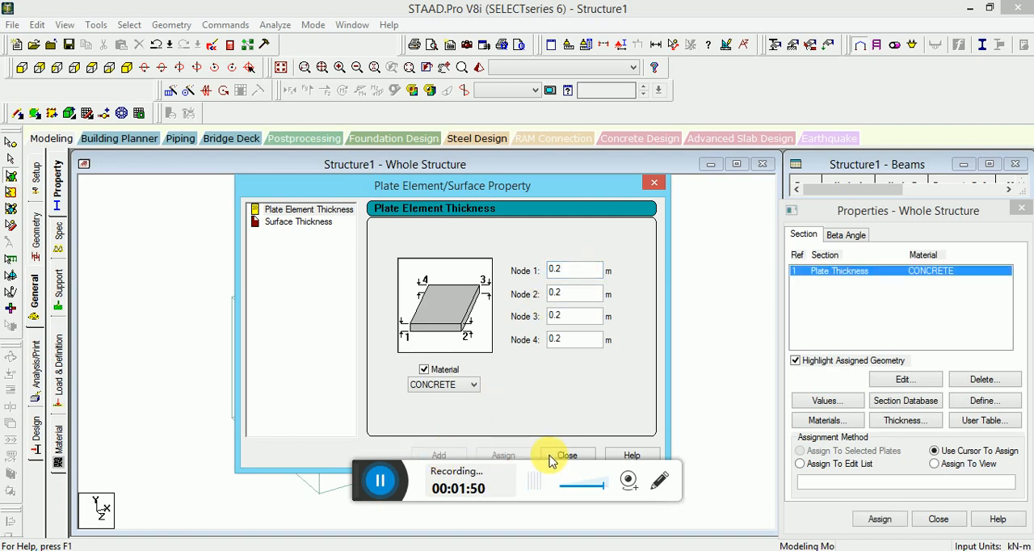
left_click(566, 456)
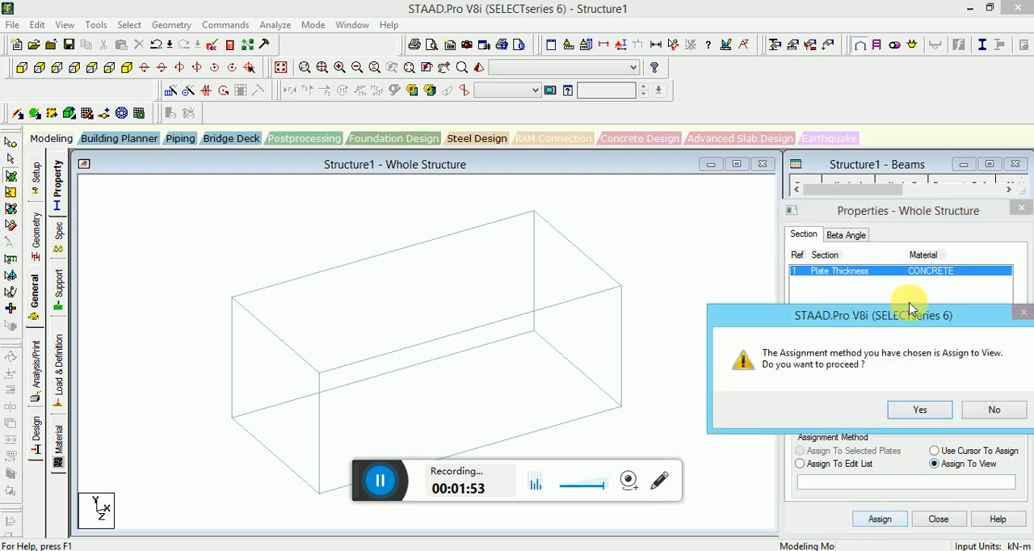
left_click(920, 410)
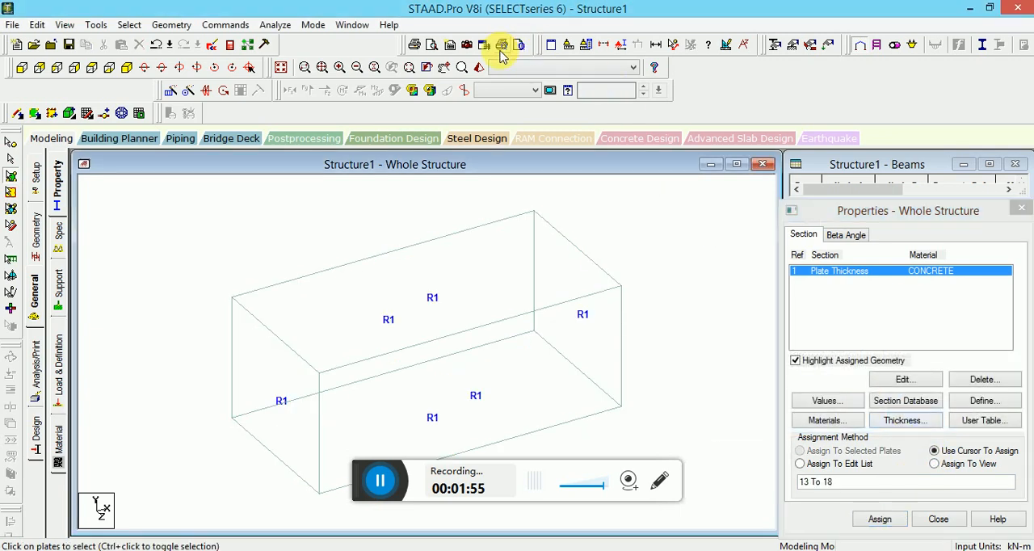
left_click(501, 45)
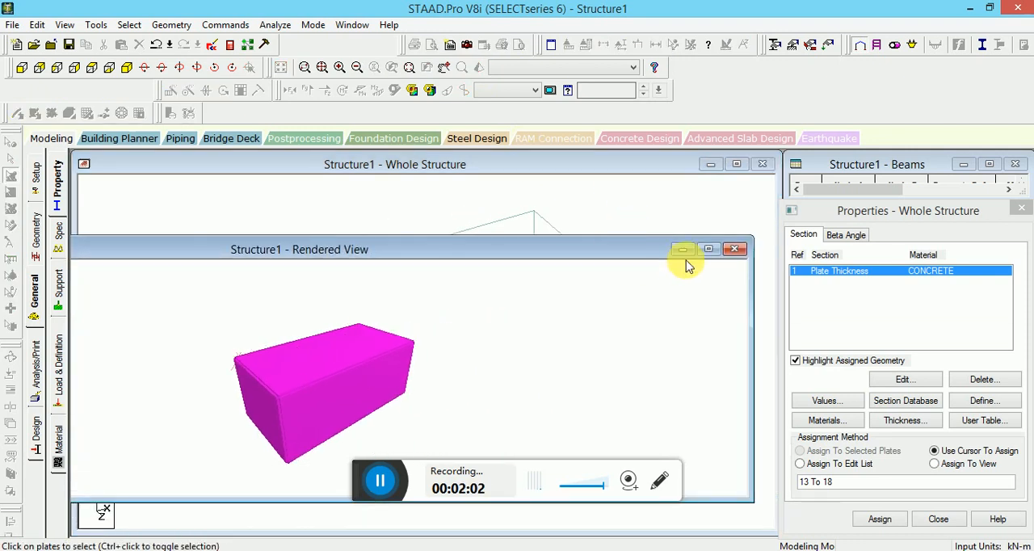
Step: Maximize the rendered view of the thickened block, then start a new load case
left_click(682, 248)
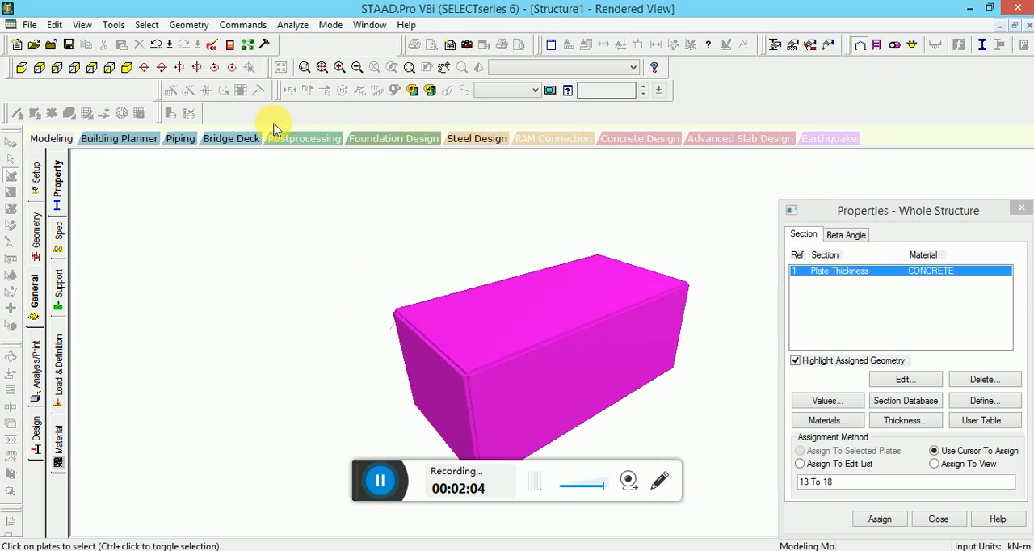
left_click(52, 139)
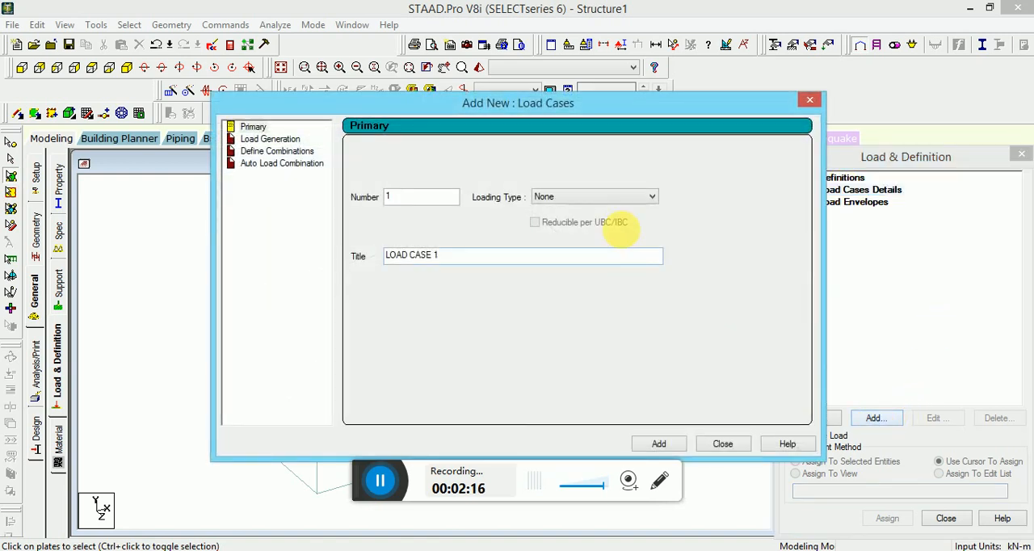
Step: Create Dead load case 1 titled dd
left_click(594, 197)
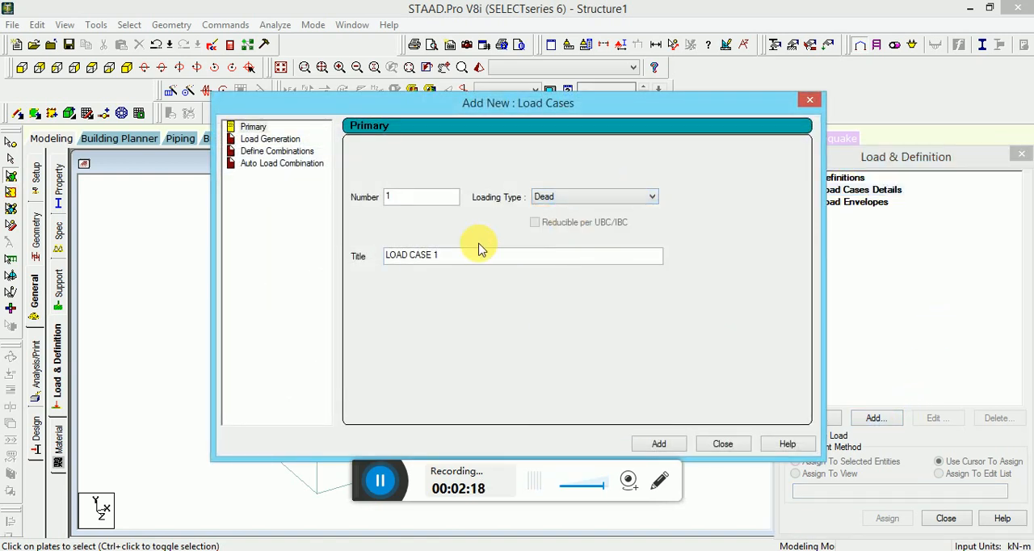
type("dd")
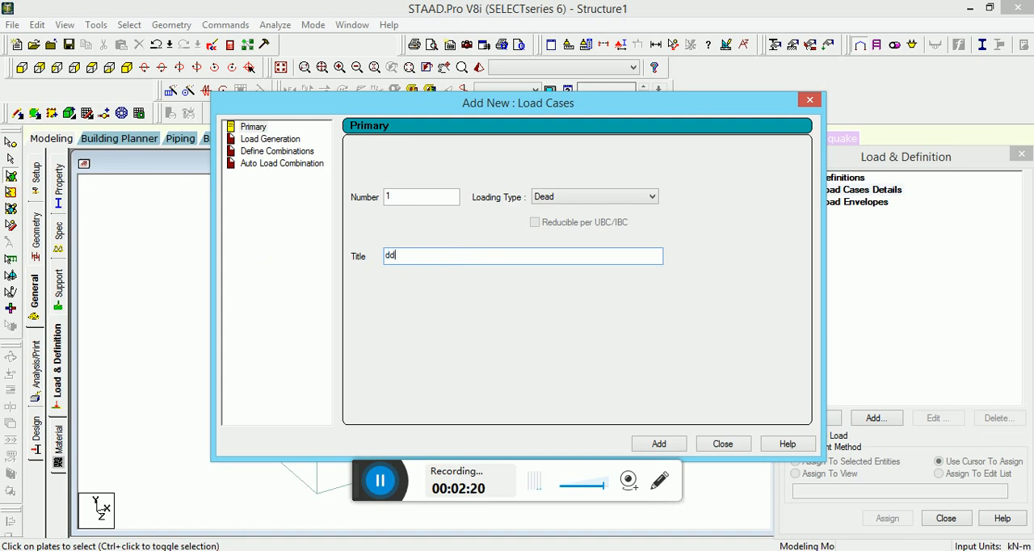
left_click(659, 443)
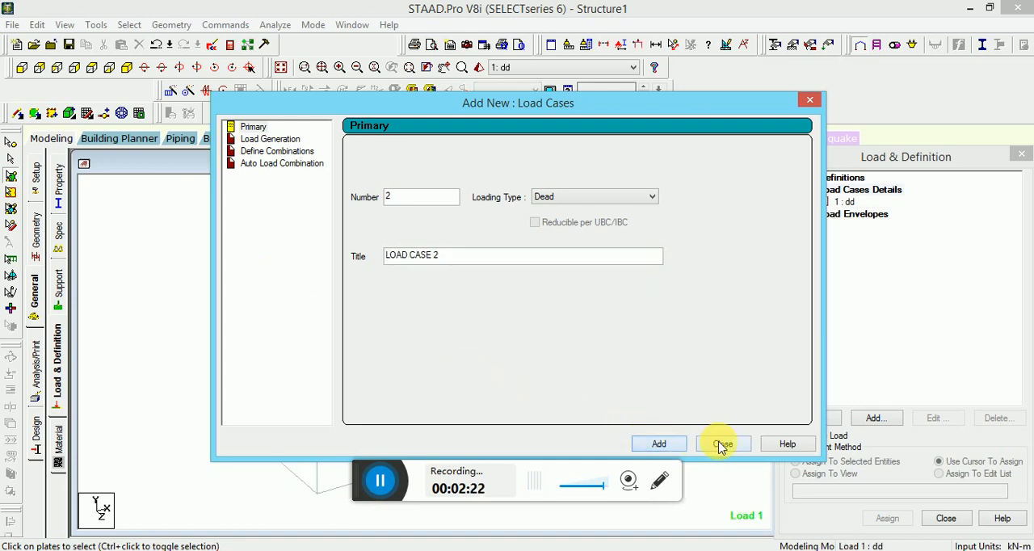
left_click(721, 443)
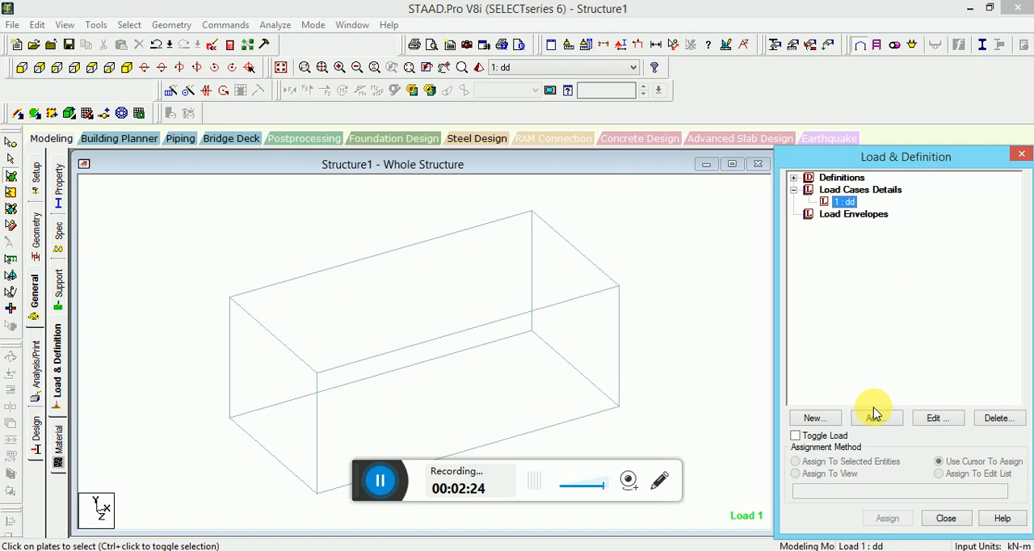
Step: Add self-weight in Y with factor -1 and assign it to the whole structure
left_click(875, 417)
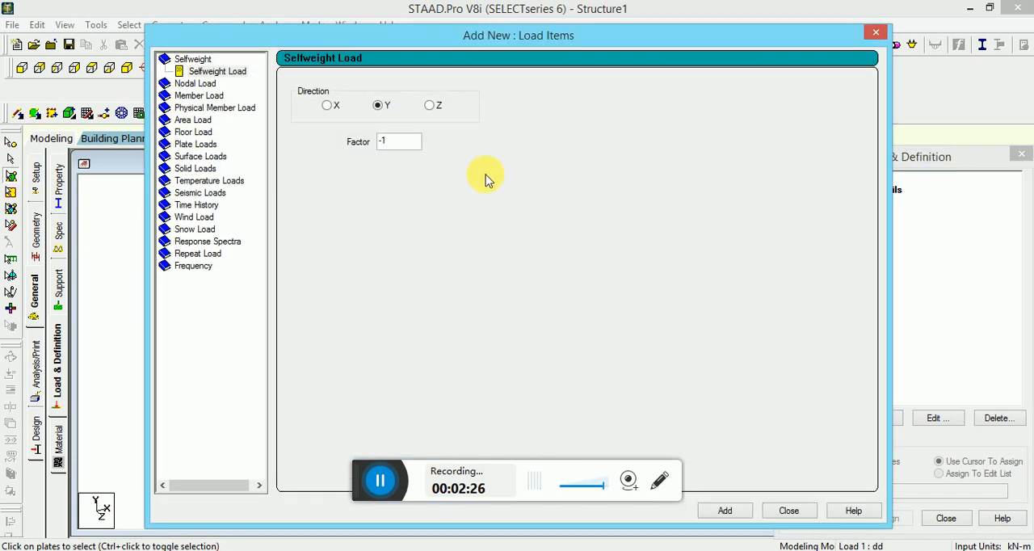
left_click(724, 510)
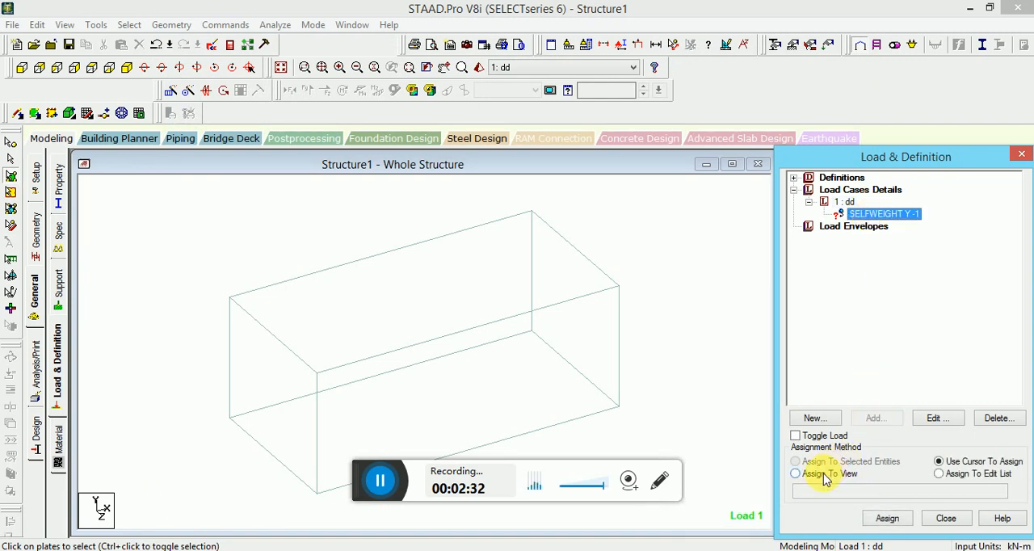
left_click(795, 474)
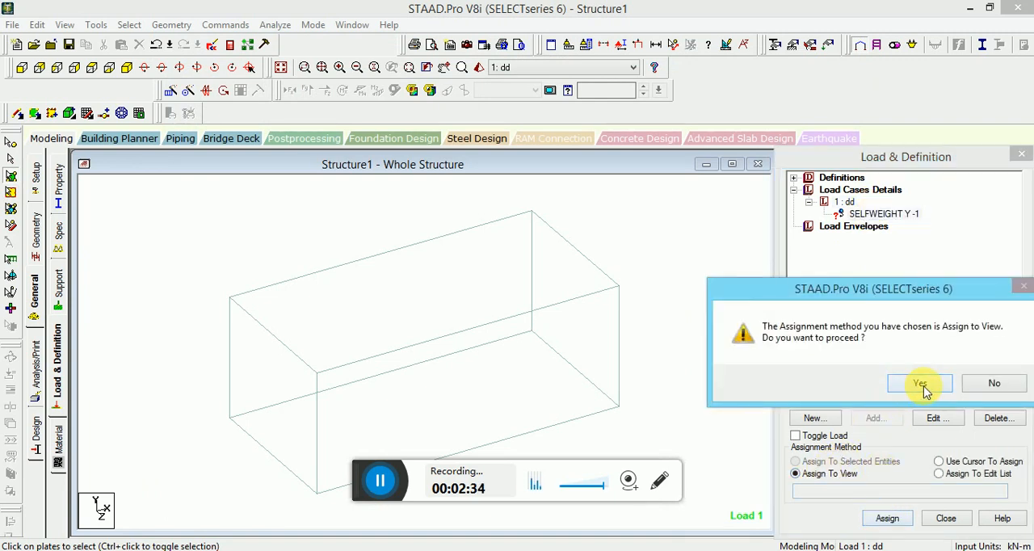
left_click(919, 383)
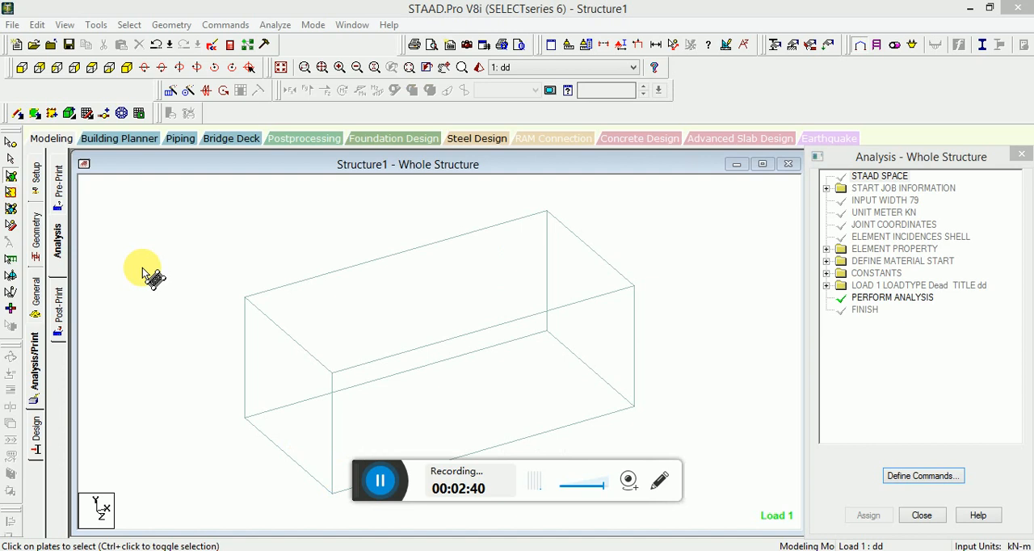
Step: Move from the Property page to the Support definitions
left_click(36, 290)
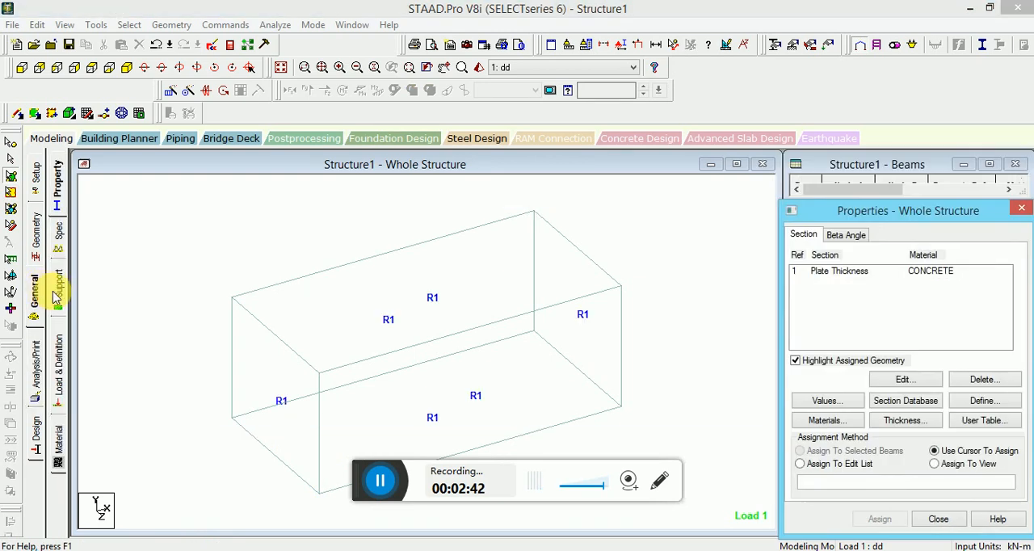
left_click(58, 287)
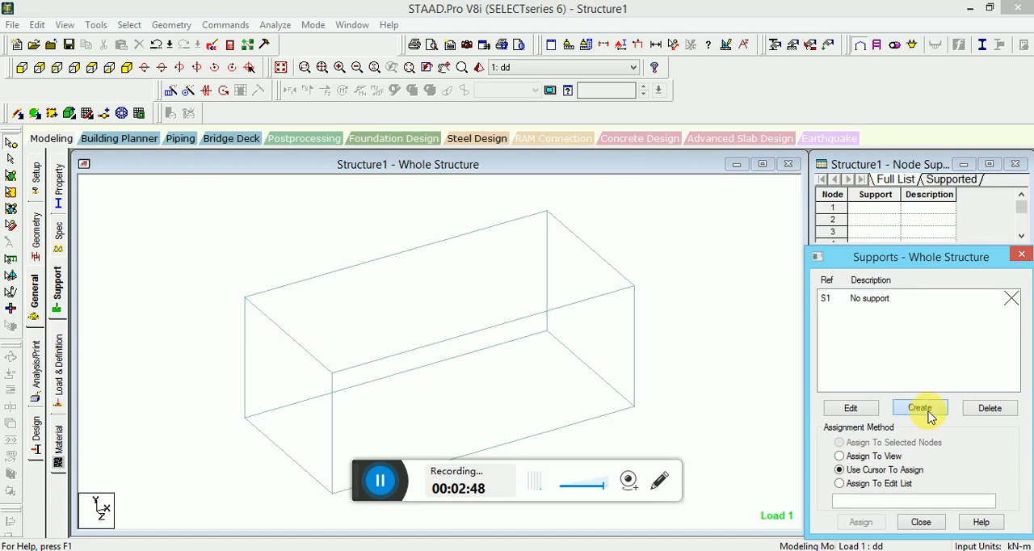
Step: Create a Fixed support and assign it to base nodes 1, 4, 5 and 8
left_click(919, 407)
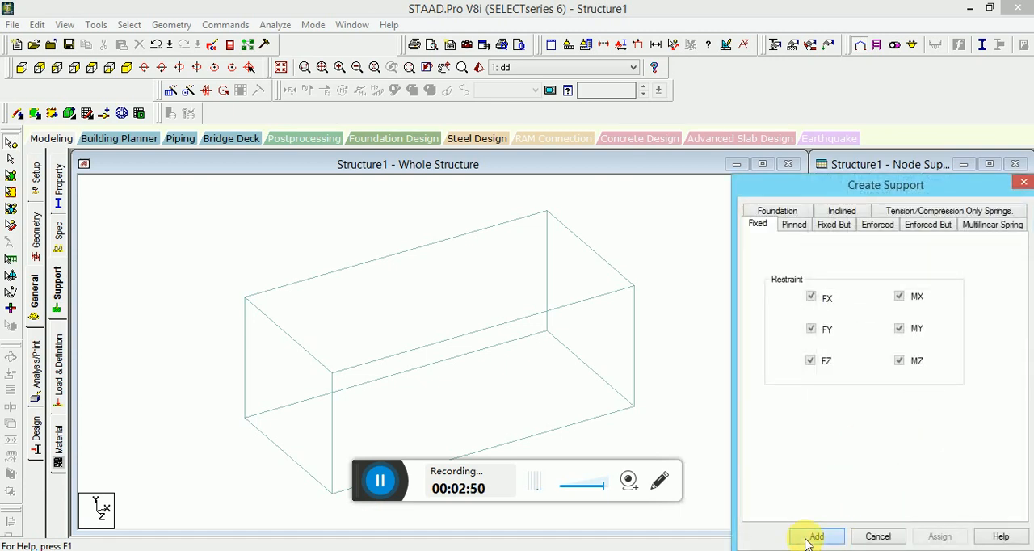
left_click(814, 537)
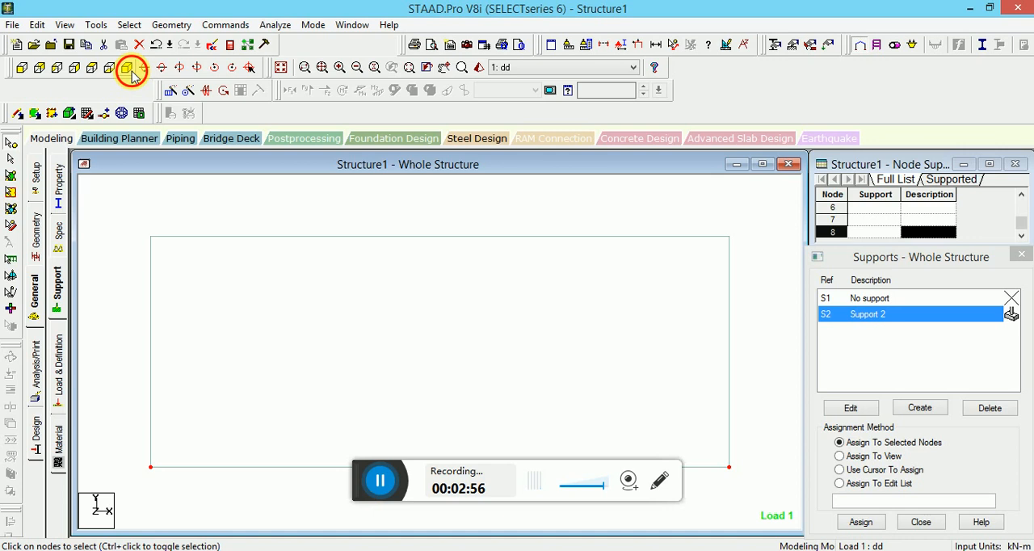
left_click(859, 521)
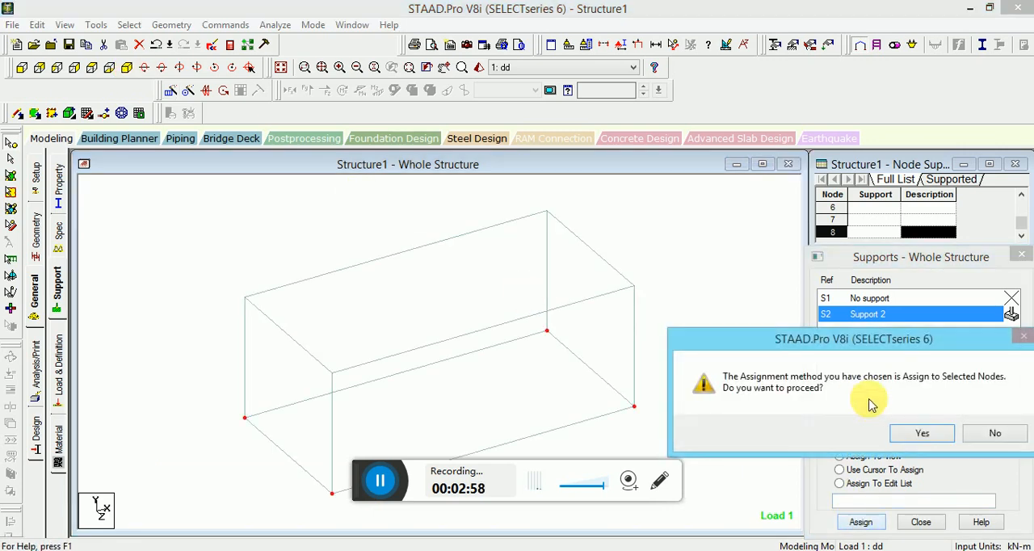
left_click(921, 433)
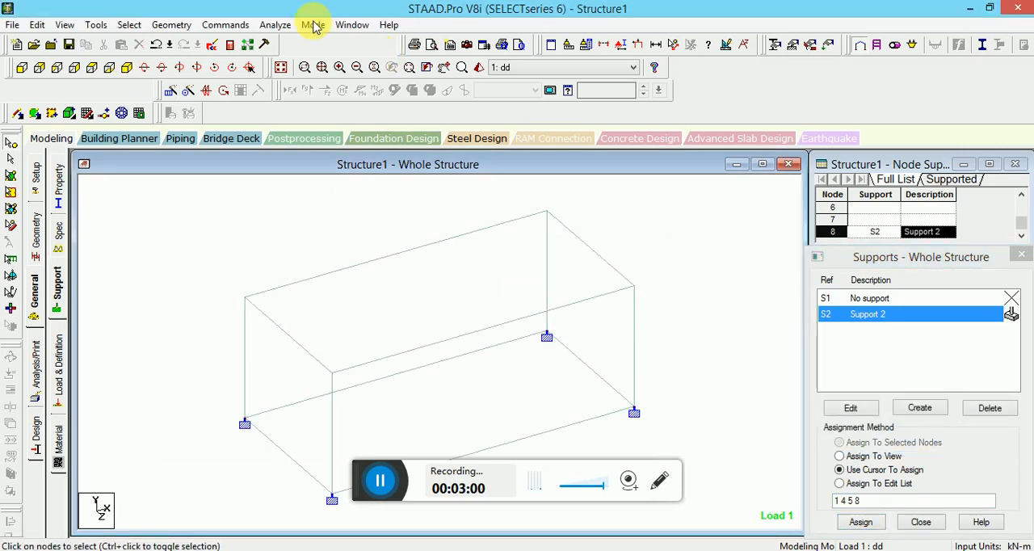
left_click(313, 24)
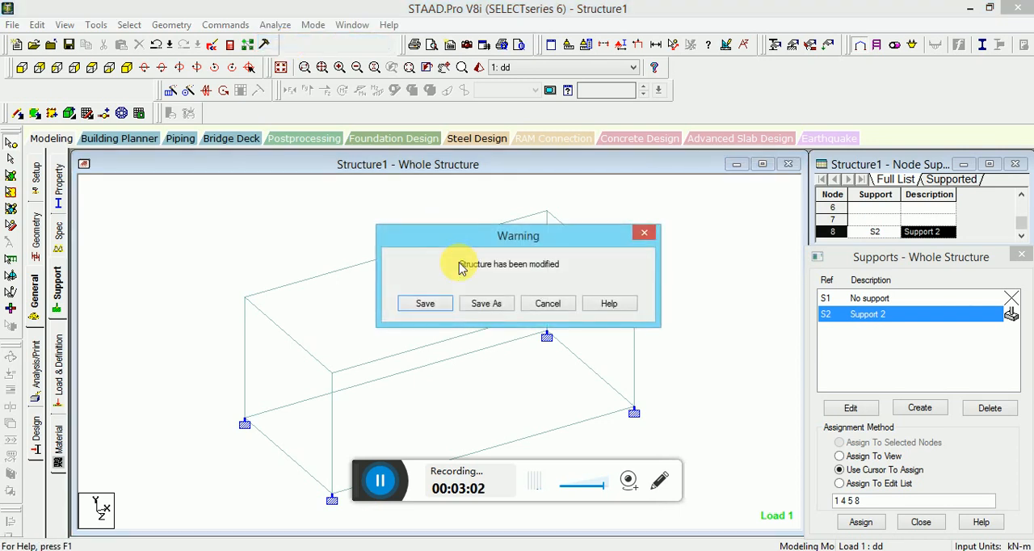
Step: Save the model, run the analysis with 0 errors, and stay in modelling mode
left_click(425, 302)
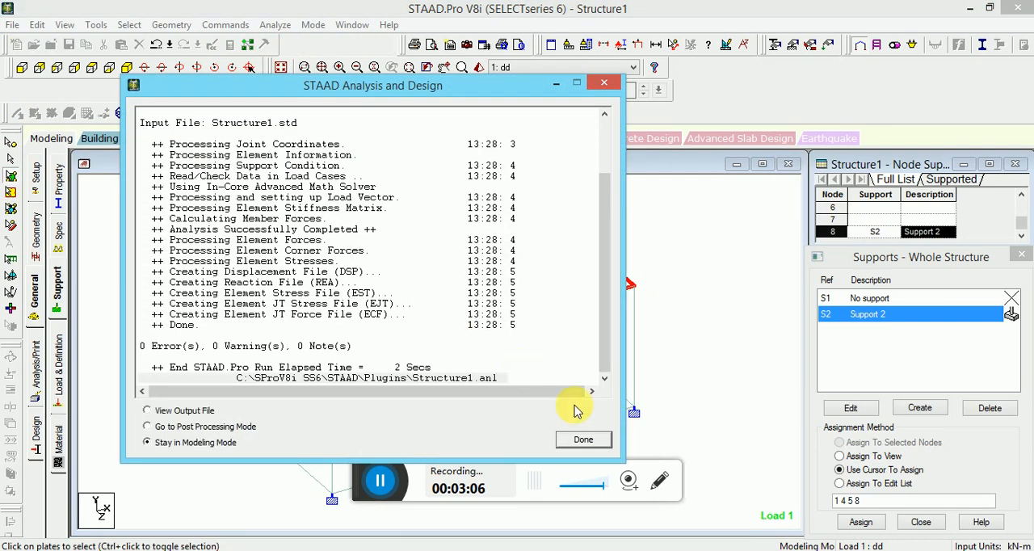
left_click(584, 439)
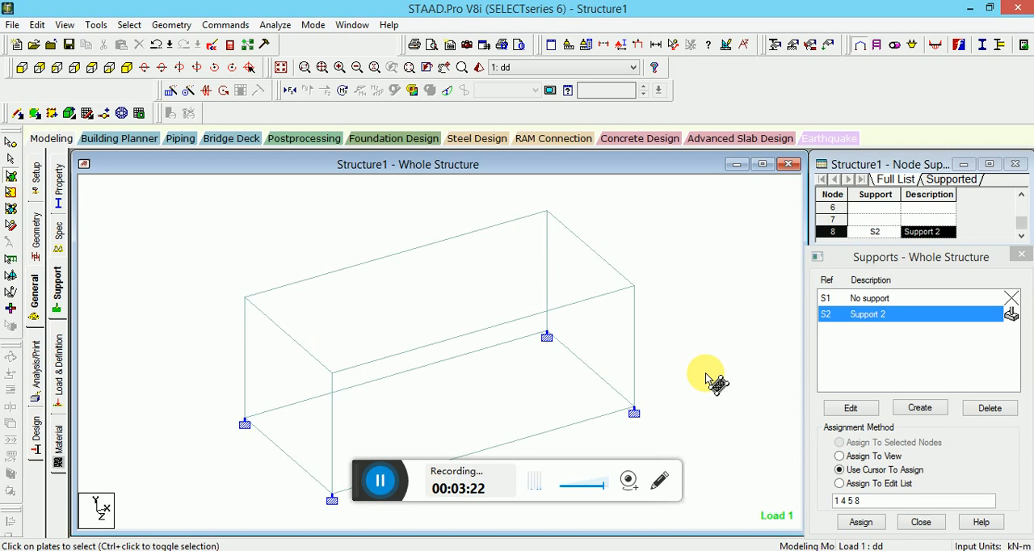
mouse_move(139, 162)
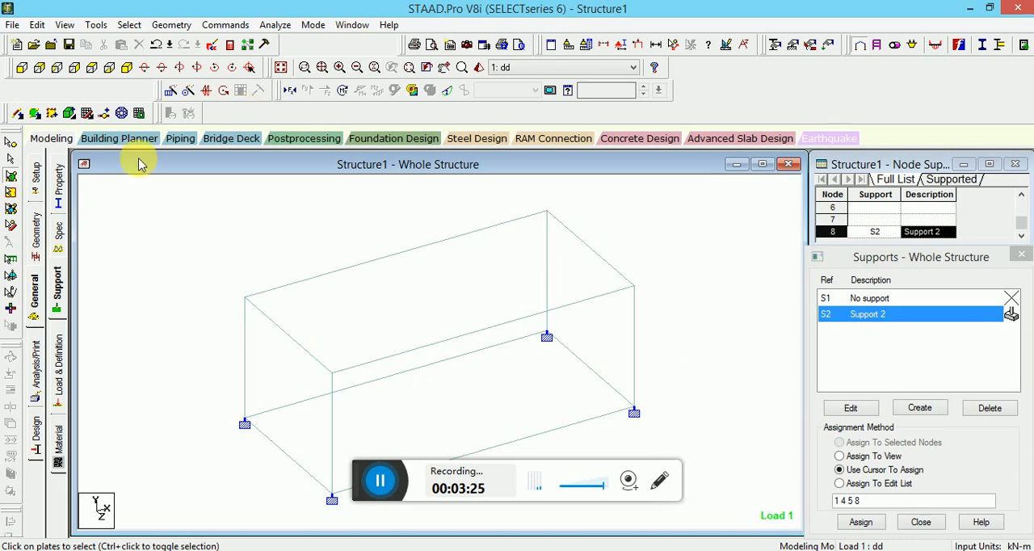